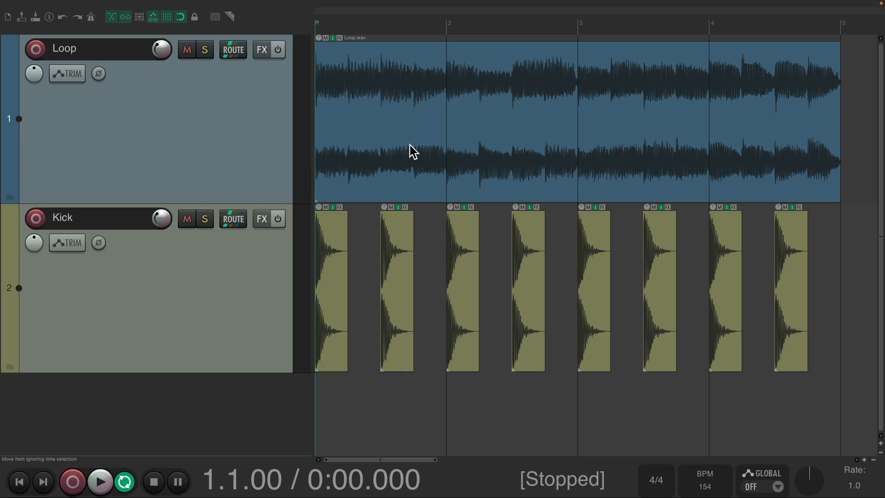
# Audition the Loop with the Kick muted, then with both tracks playing.
pyautogui.click(187, 218)
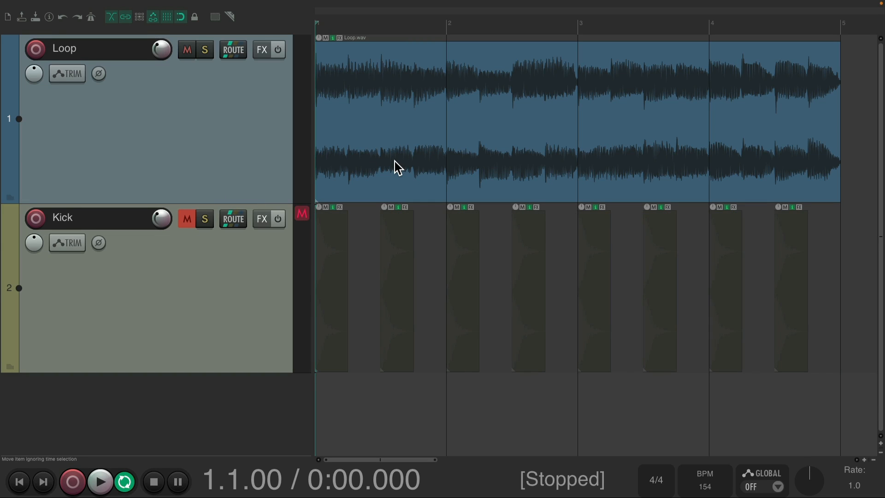
pyautogui.click(100, 481)
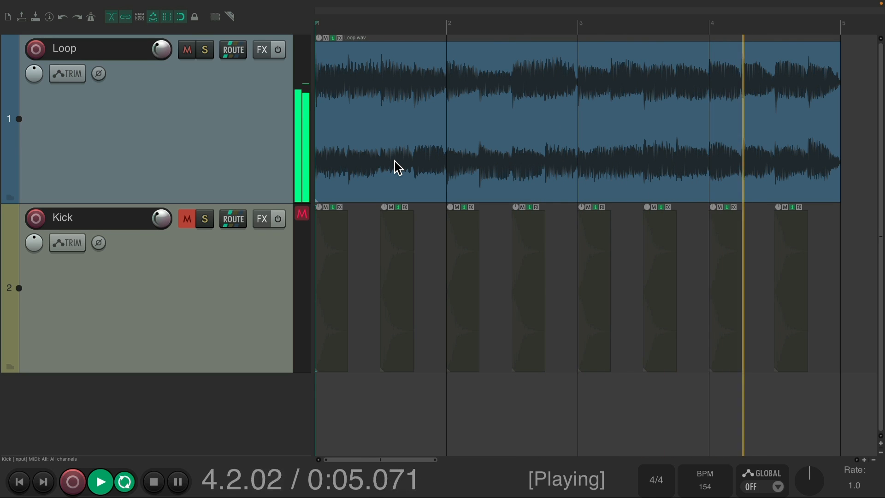
pyautogui.click(153, 481)
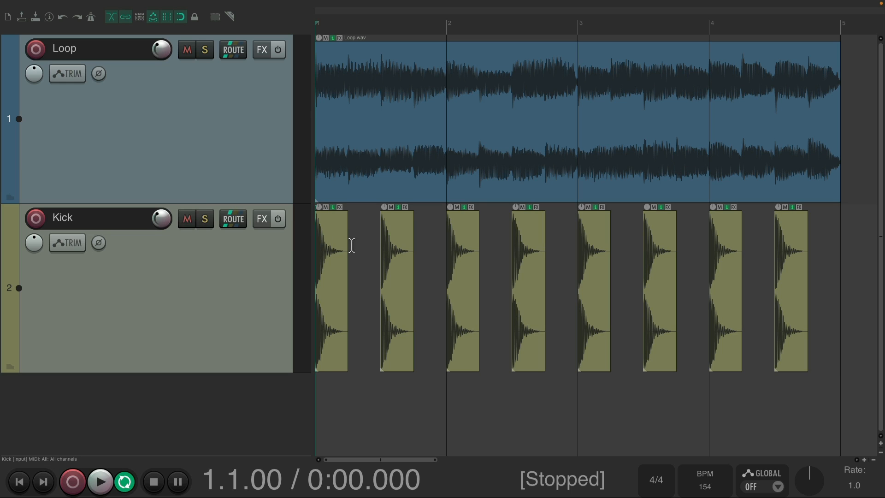
pyautogui.click(100, 481)
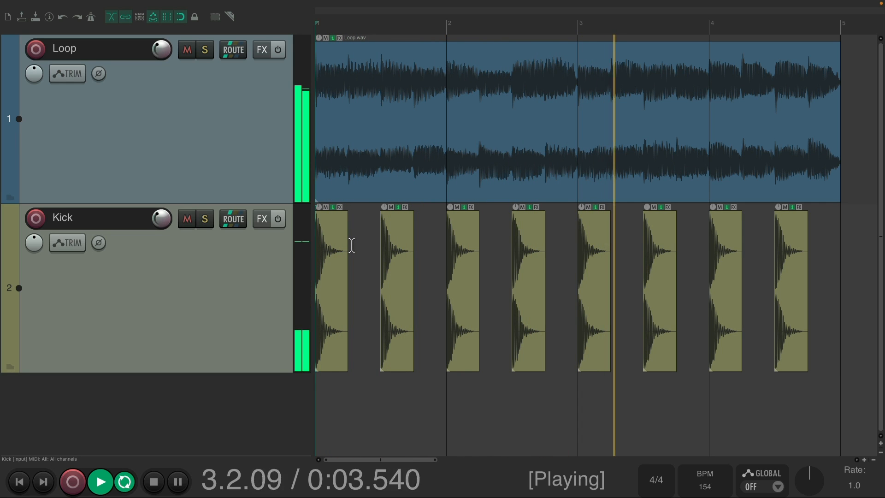
pyautogui.click(152, 481)
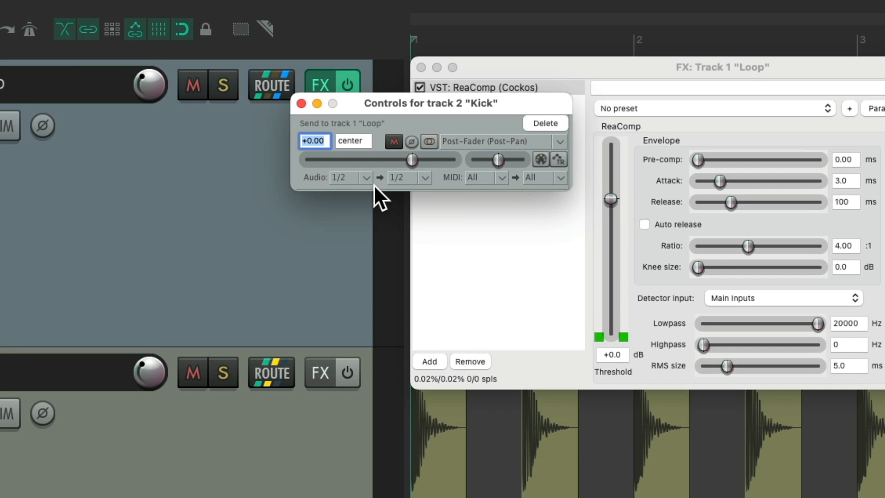
pyautogui.moveTo(420, 200)
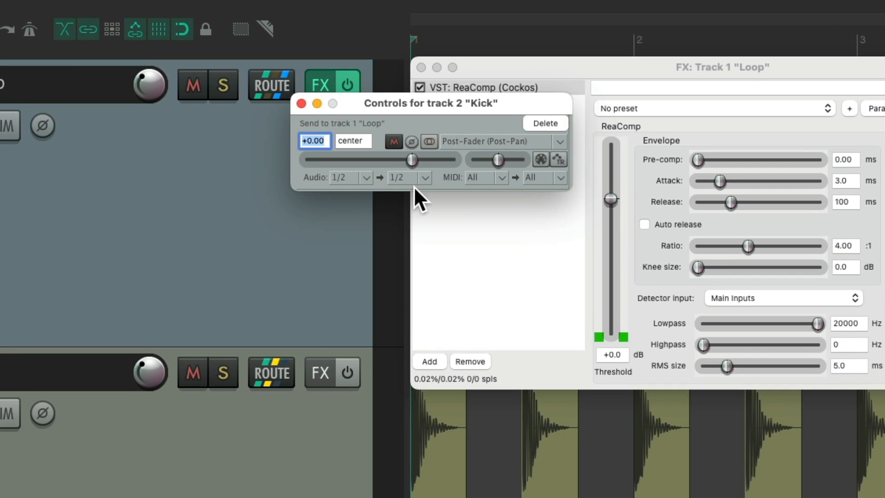
pyautogui.moveTo(384, 200)
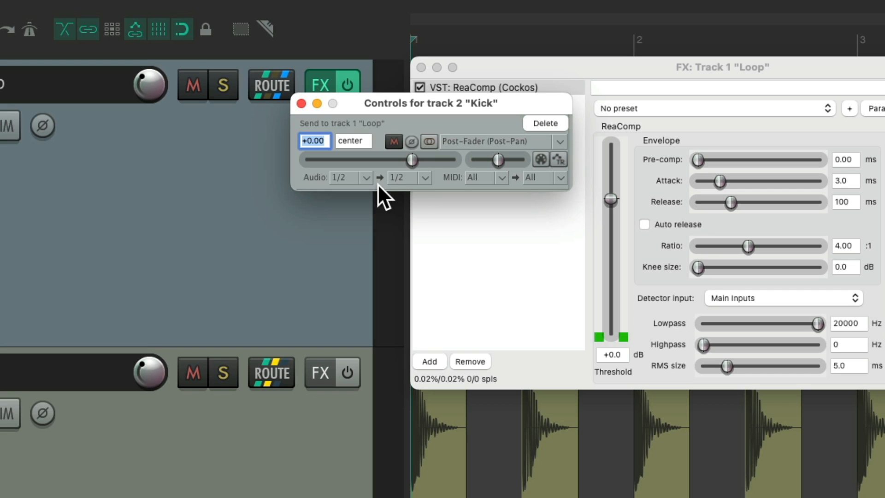
pyautogui.moveTo(408, 195)
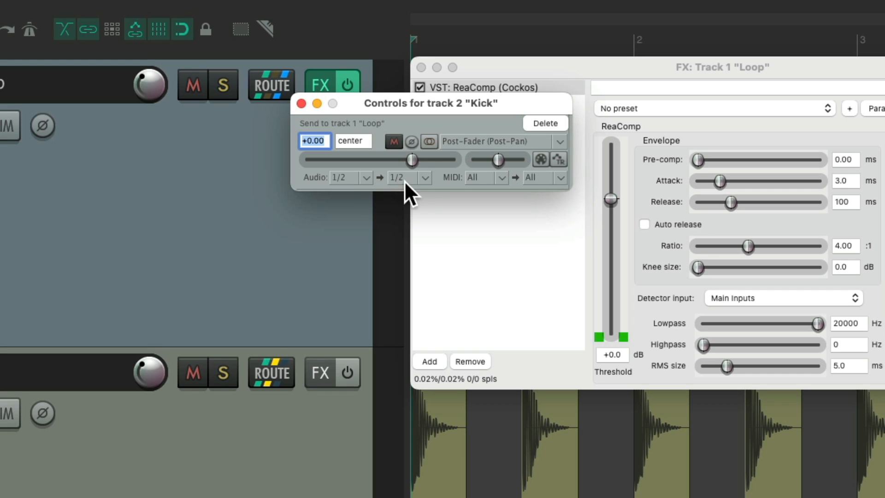
# Route the Kick send to new channels 3/4 on the Loop track.
pyautogui.click(423, 178)
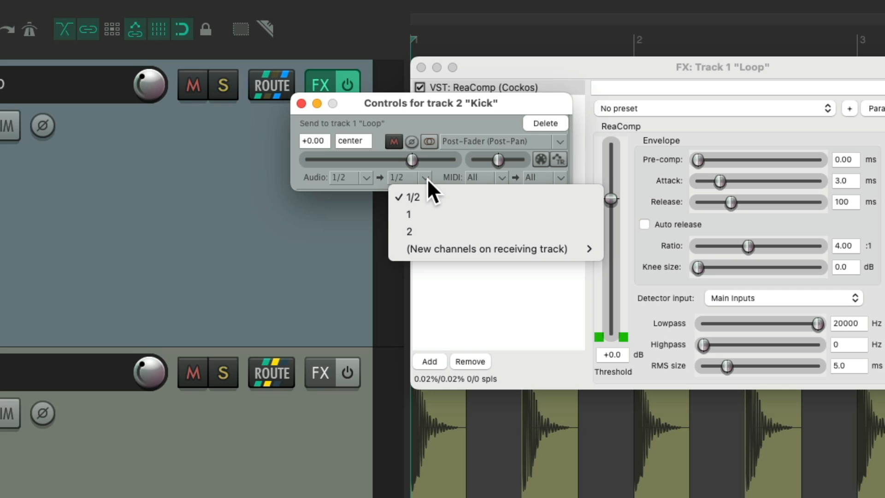
pyautogui.moveTo(457, 239)
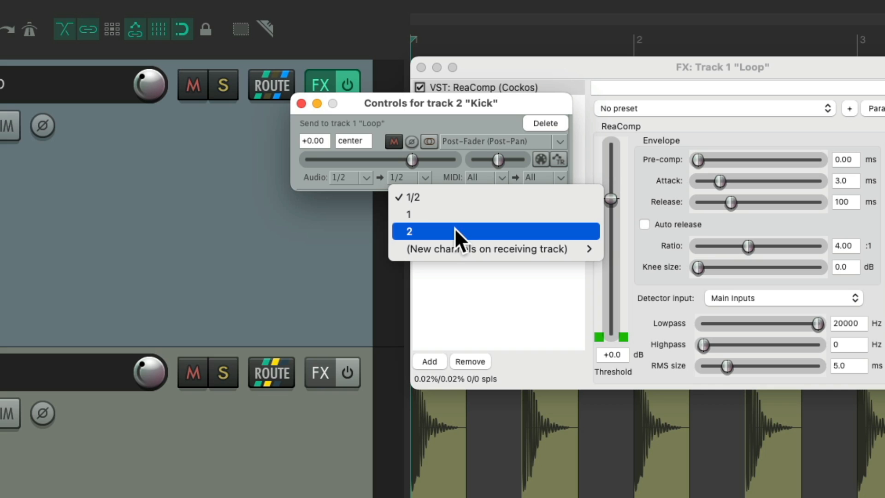
pyautogui.moveTo(492, 249)
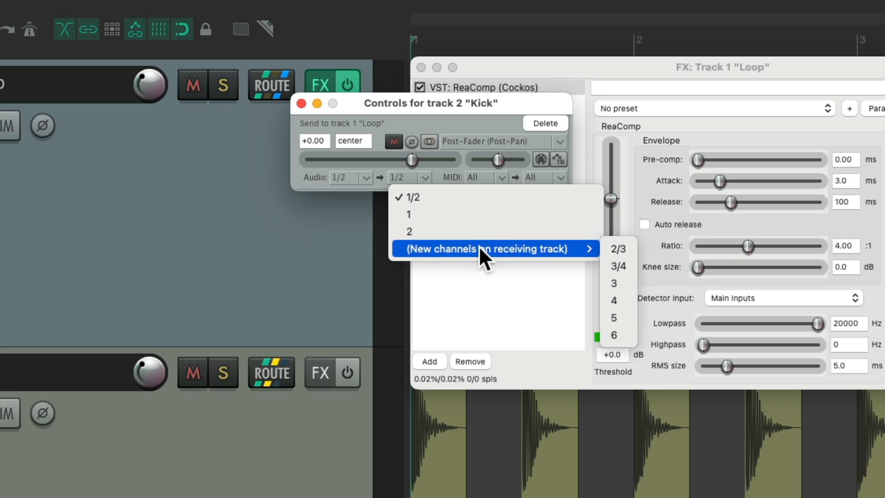
pyautogui.moveTo(632, 277)
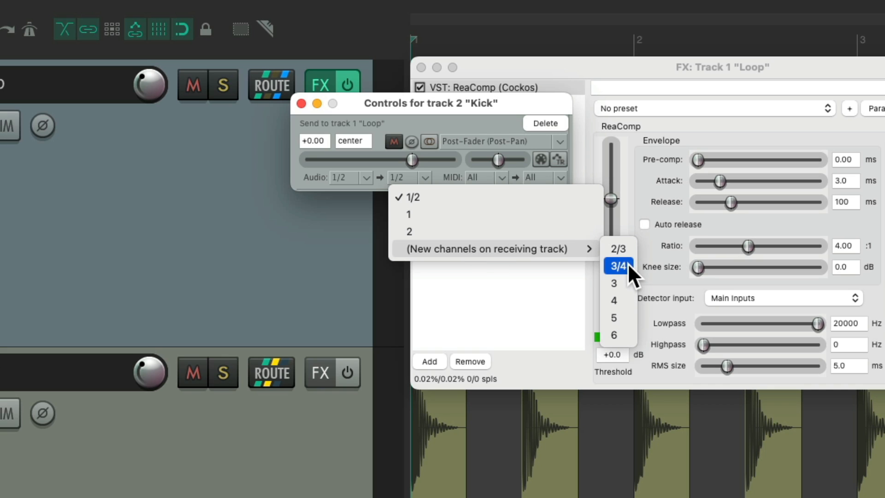
pyautogui.click(619, 266)
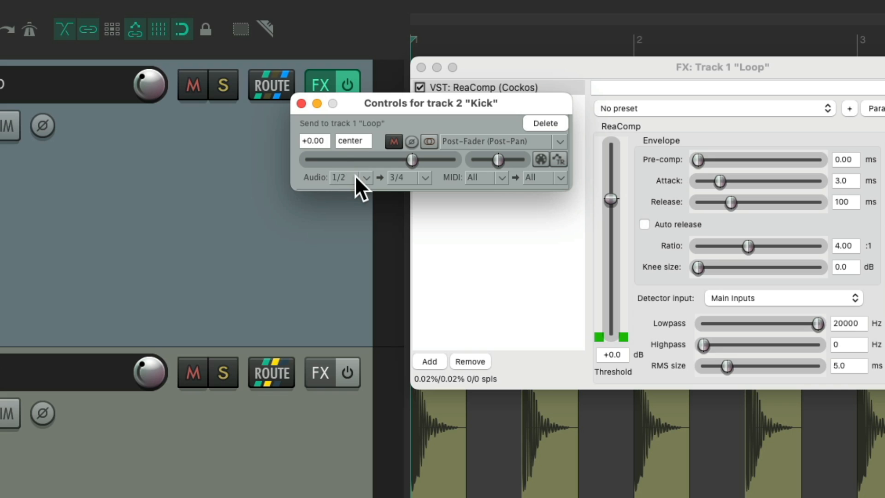
pyautogui.moveTo(410, 189)
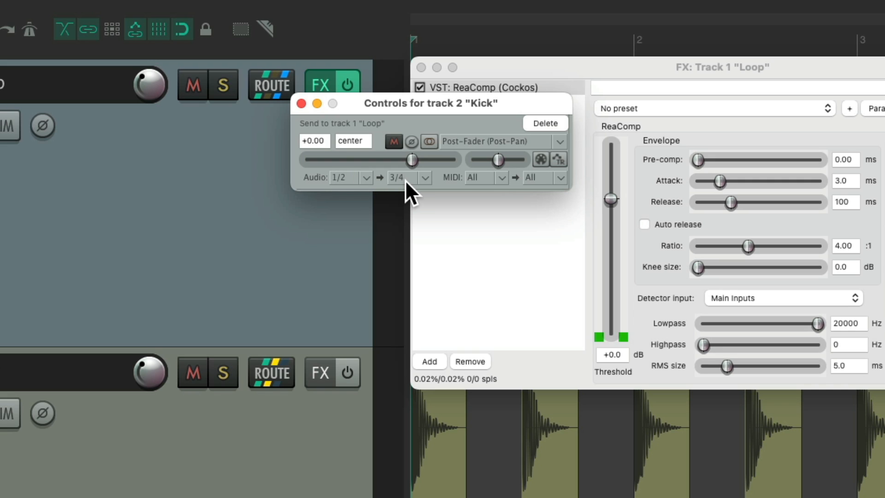
pyautogui.moveTo(301, 104)
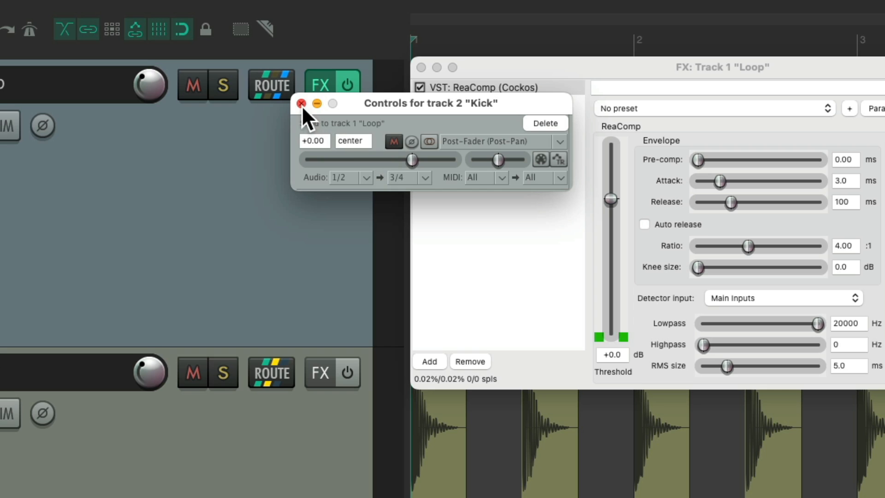
# Set ReaComp's detector input to Auxiliary Inputs after closing the send controls.
pyautogui.click(300, 104)
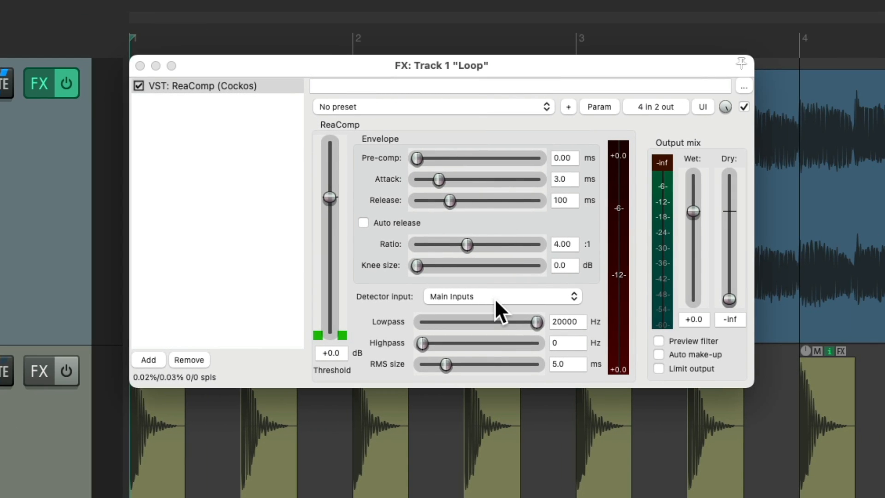
pyautogui.click(501, 296)
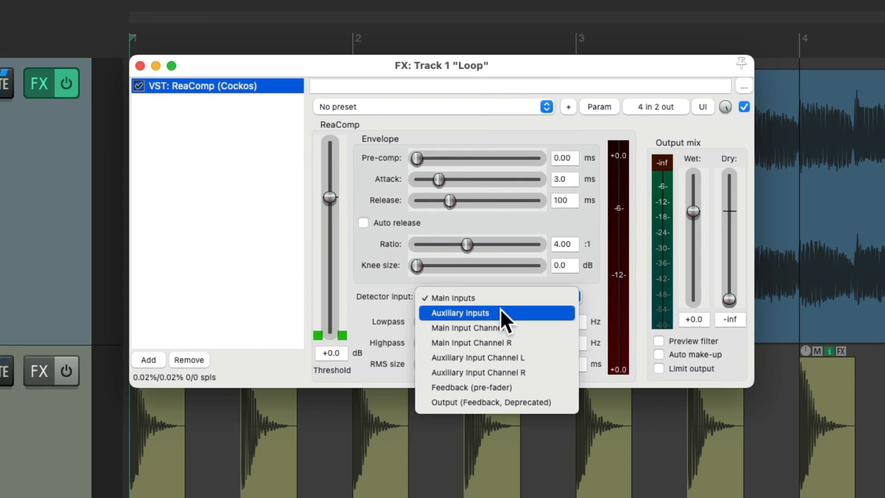
pyautogui.click(459, 313)
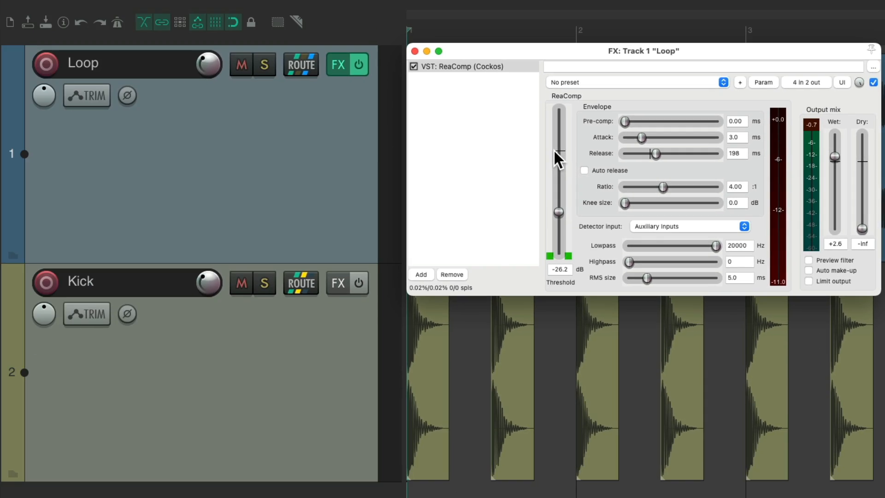
# Set the Loop track to 2 track channels in its routing window and close it.
pyautogui.click(337, 64)
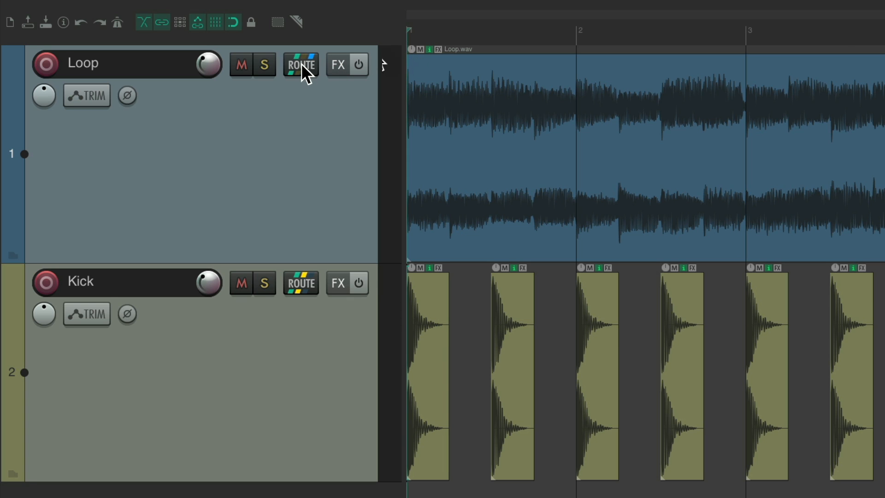
pyautogui.click(301, 64)
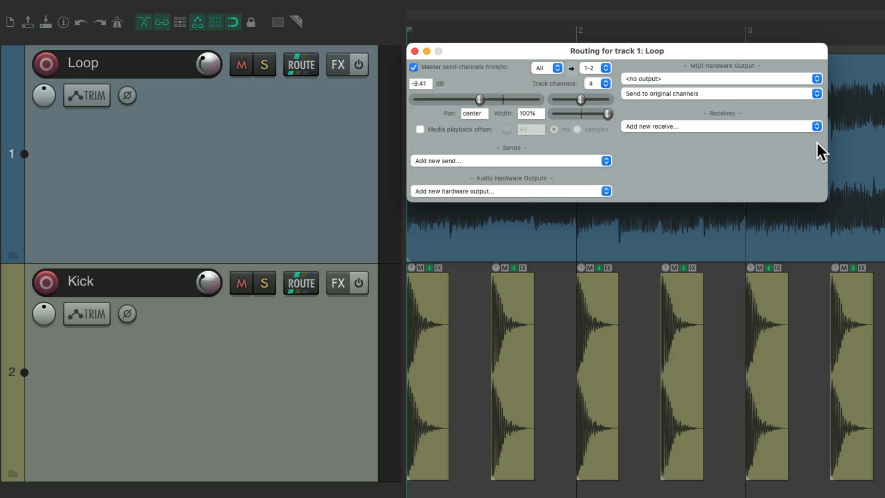
pyautogui.click(595, 83)
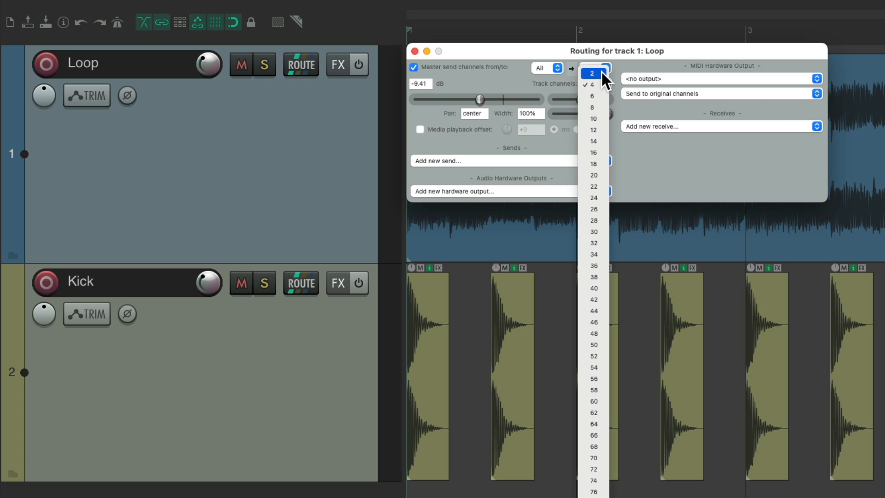
pyautogui.click(591, 74)
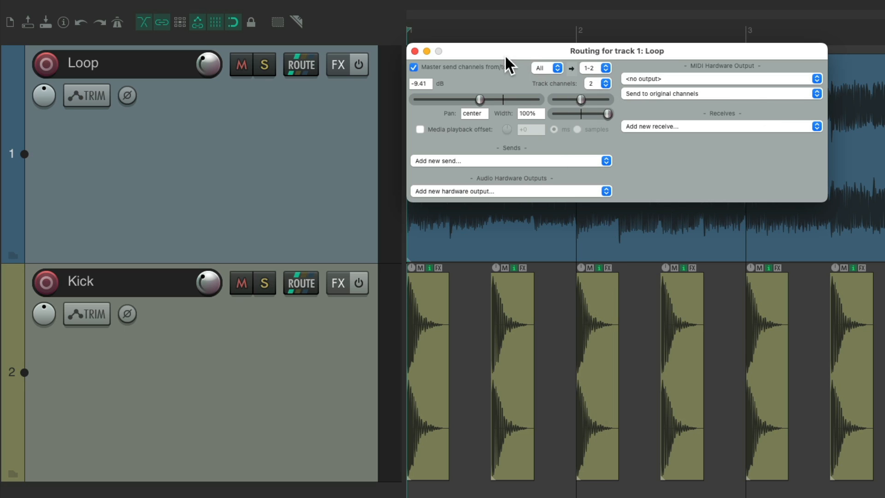
pyautogui.click(416, 51)
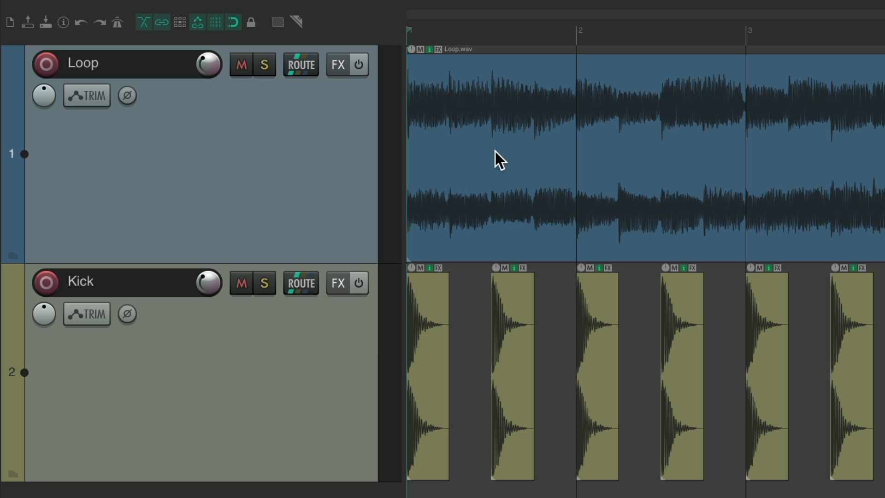
pyautogui.click(338, 65)
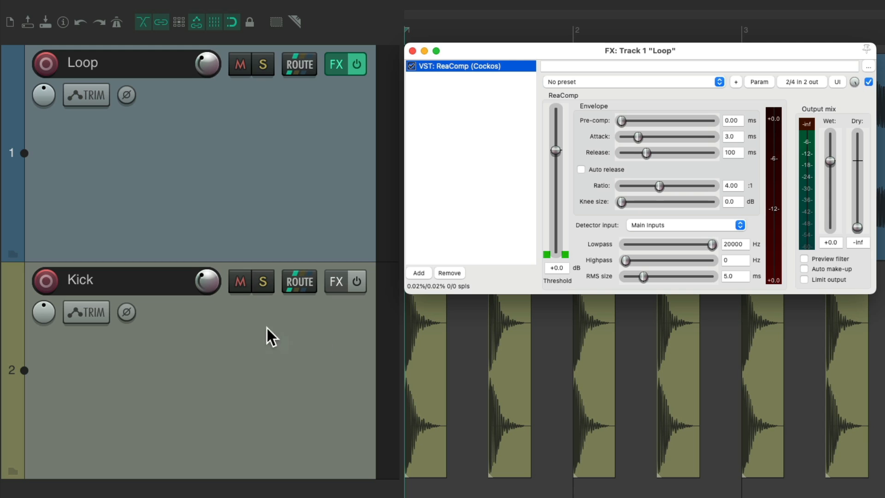
pyautogui.moveTo(415, 240)
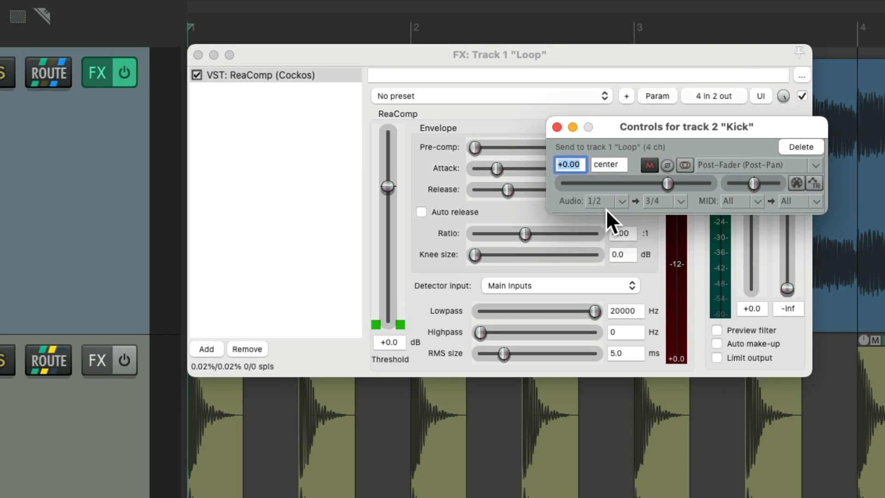
pyautogui.moveTo(686, 226)
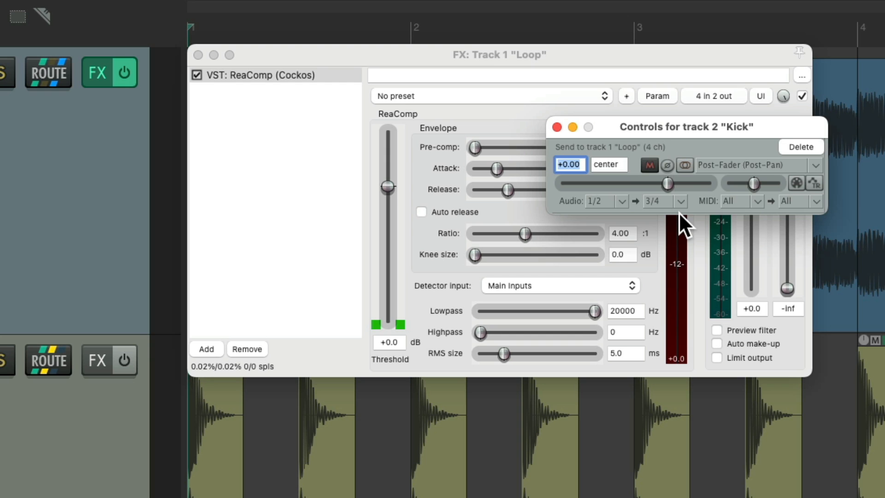
pyautogui.moveTo(563, 140)
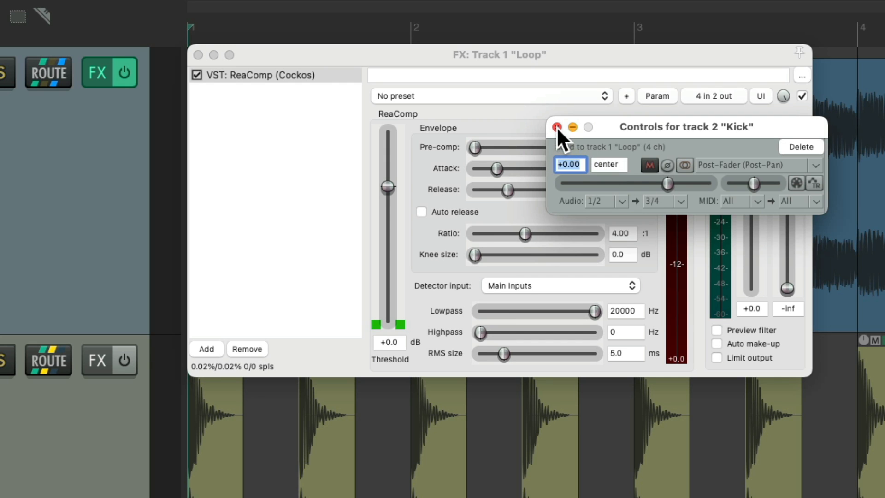
# Close the Kick send's controls, leaving it feeding Loop channels 3/4.
pyautogui.click(557, 126)
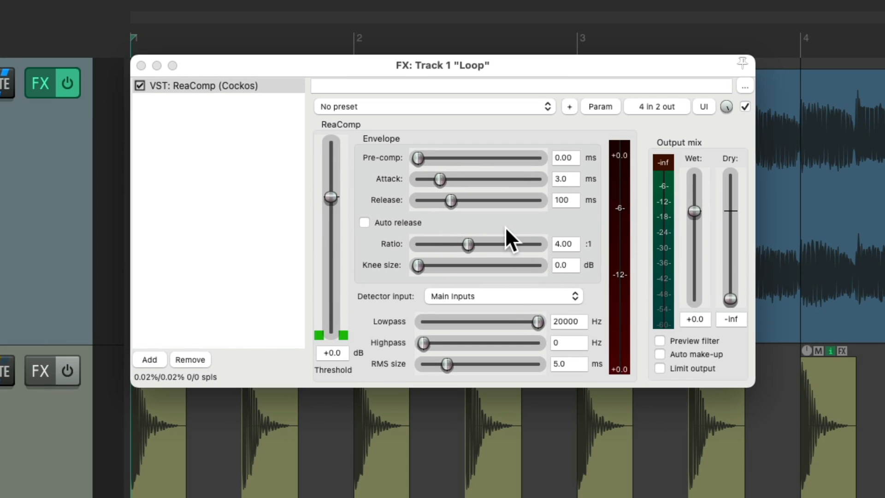
# Check ReaComp's detector source choices and leave them unchanged.
pyautogui.click(502, 296)
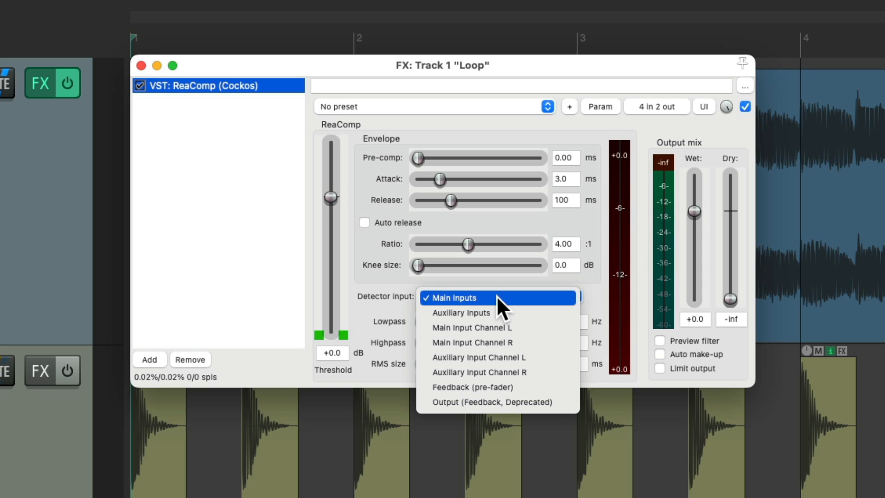
pyautogui.click(460, 312)
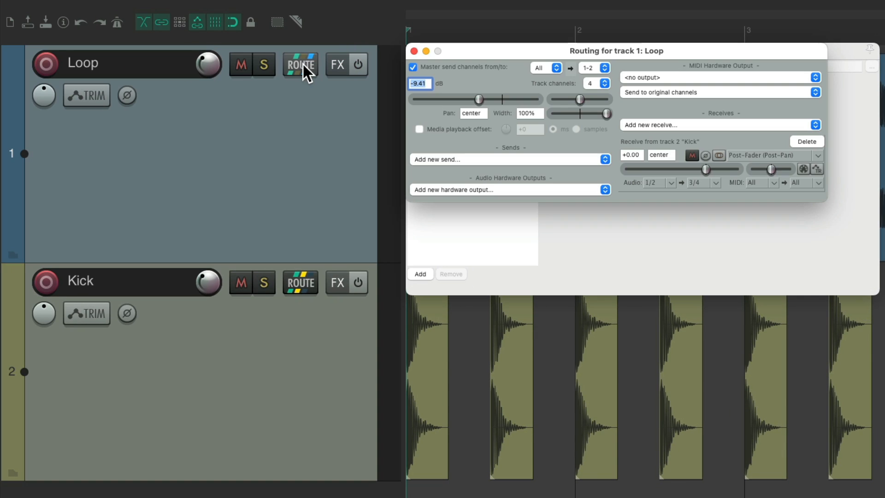
# Add ReaComp to the Loop track and send the Kick's audio to it.
pyautogui.click(595, 84)
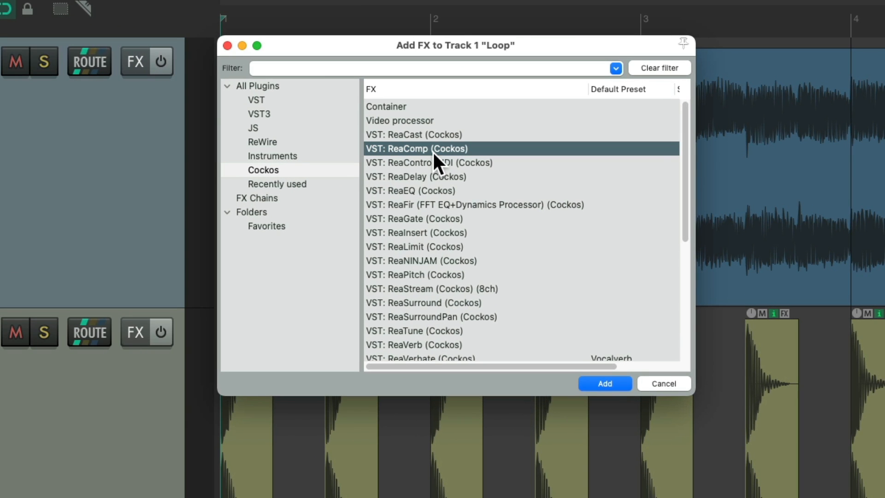
pyautogui.click(604, 383)
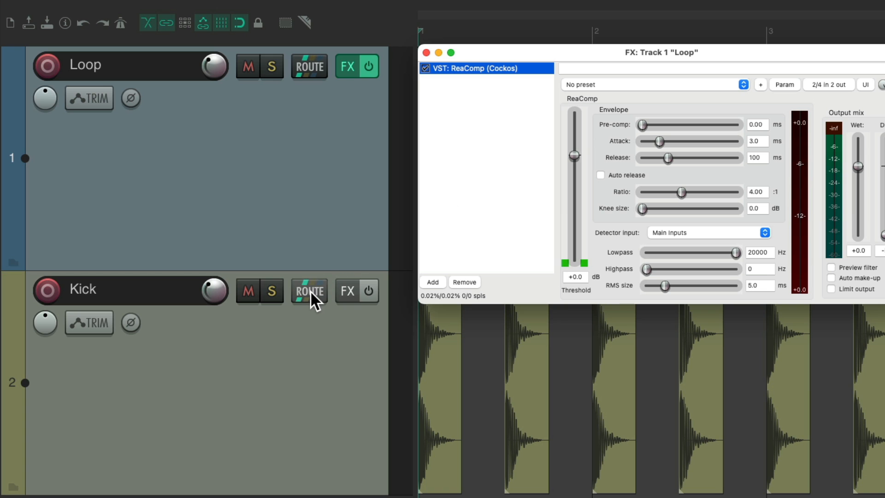
pyautogui.click(310, 290)
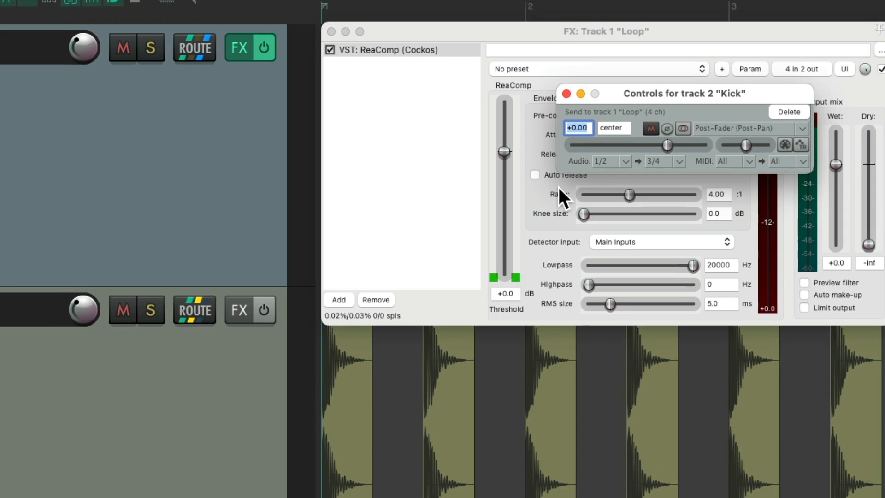
pyautogui.click(567, 94)
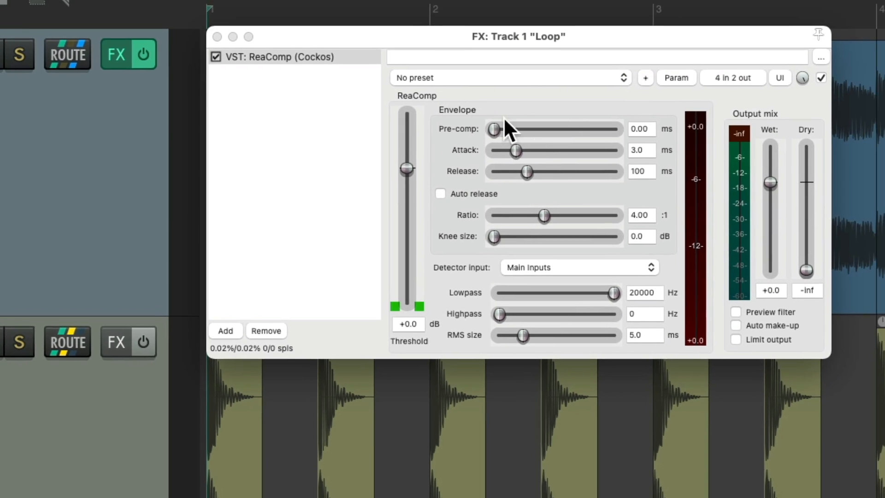
# Set ReaComp's detector input to Auxiliary Inputs.
pyautogui.click(577, 267)
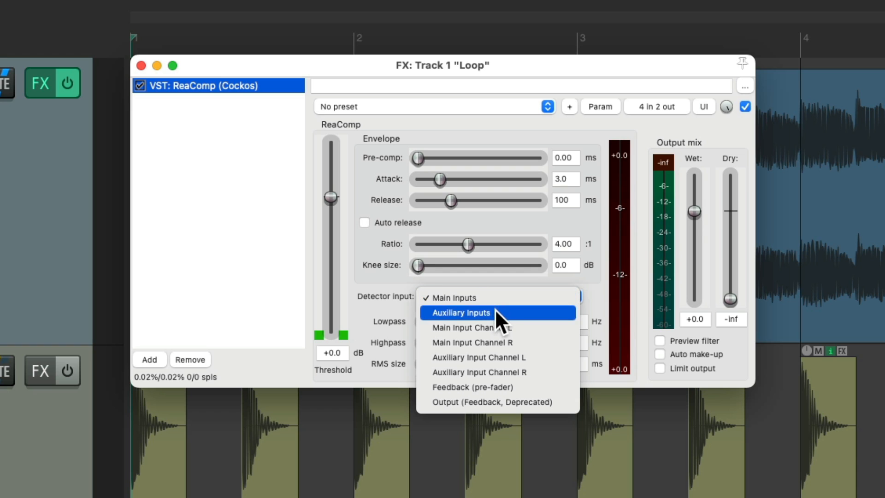
pyautogui.click(460, 313)
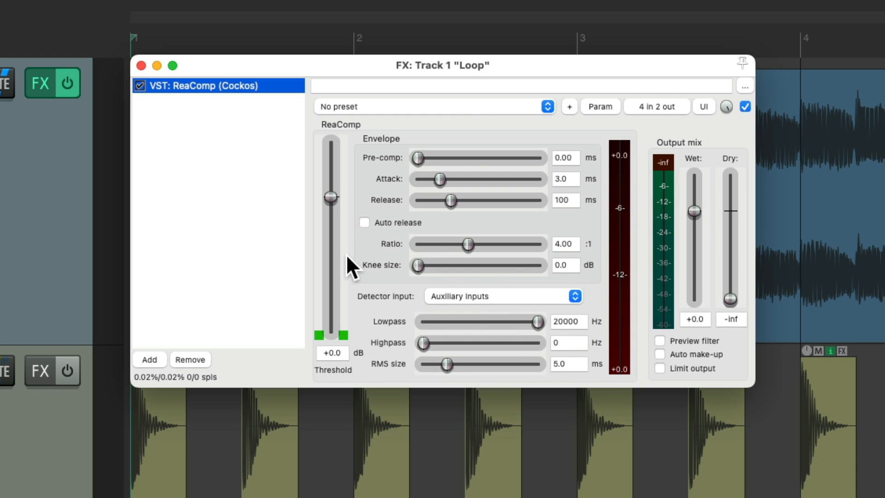